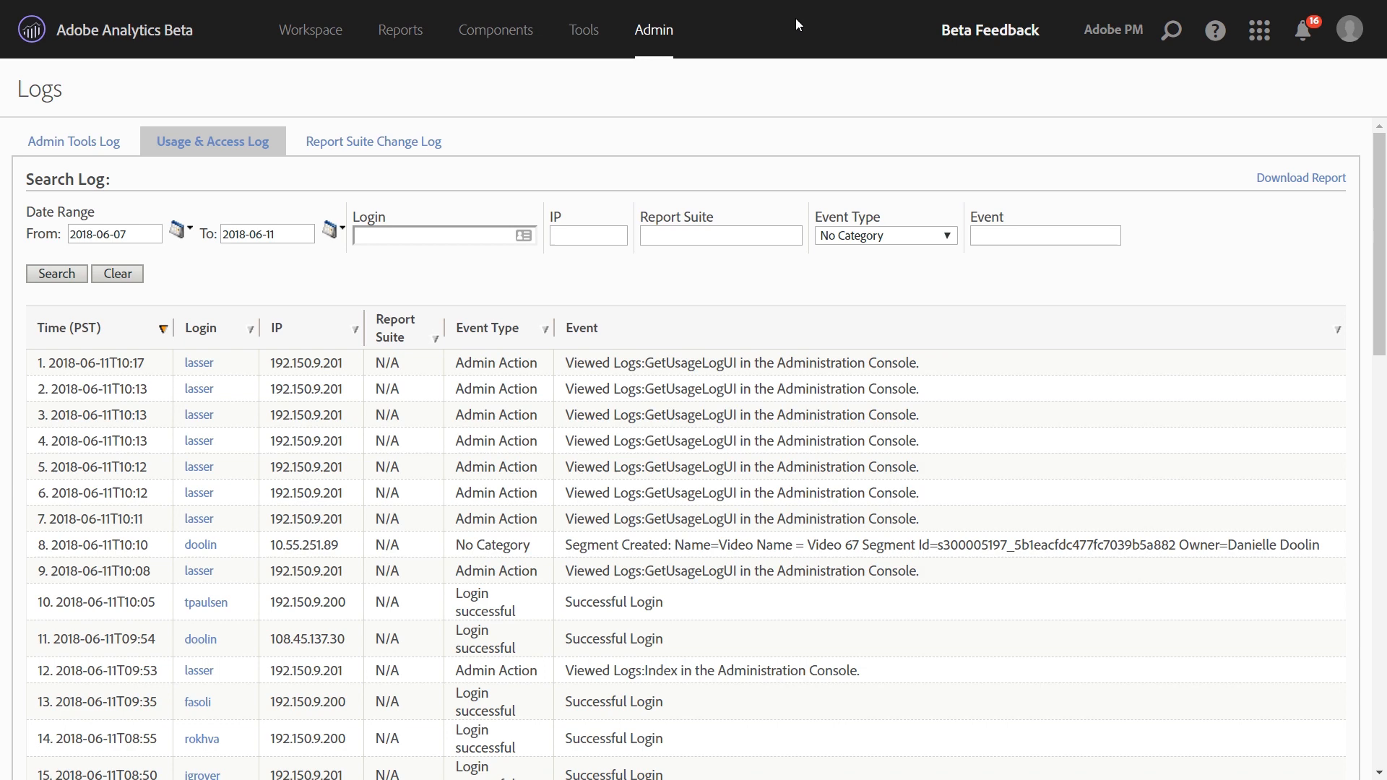
# - Search the Usage & Access log for the event term 'project'
pyautogui.click(653, 28)
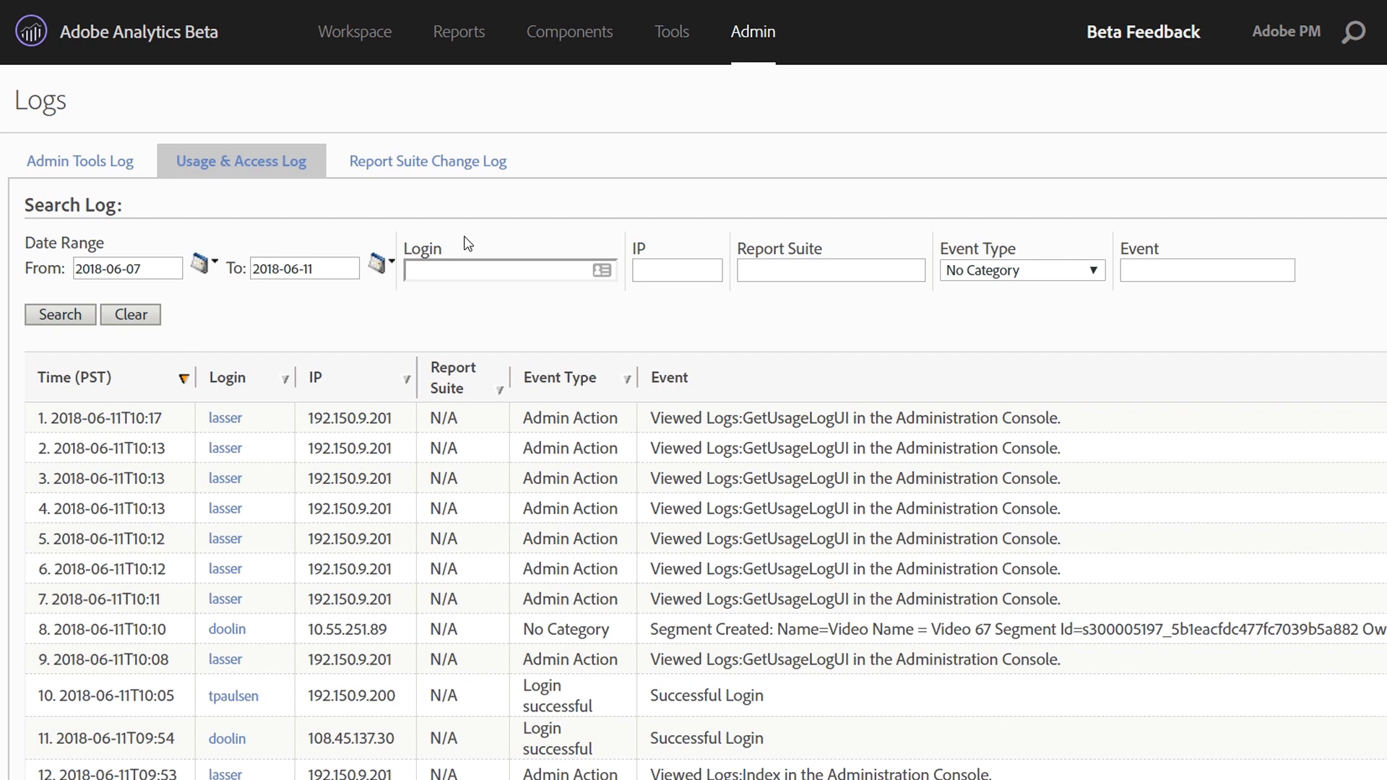
pyautogui.scroll(-3)
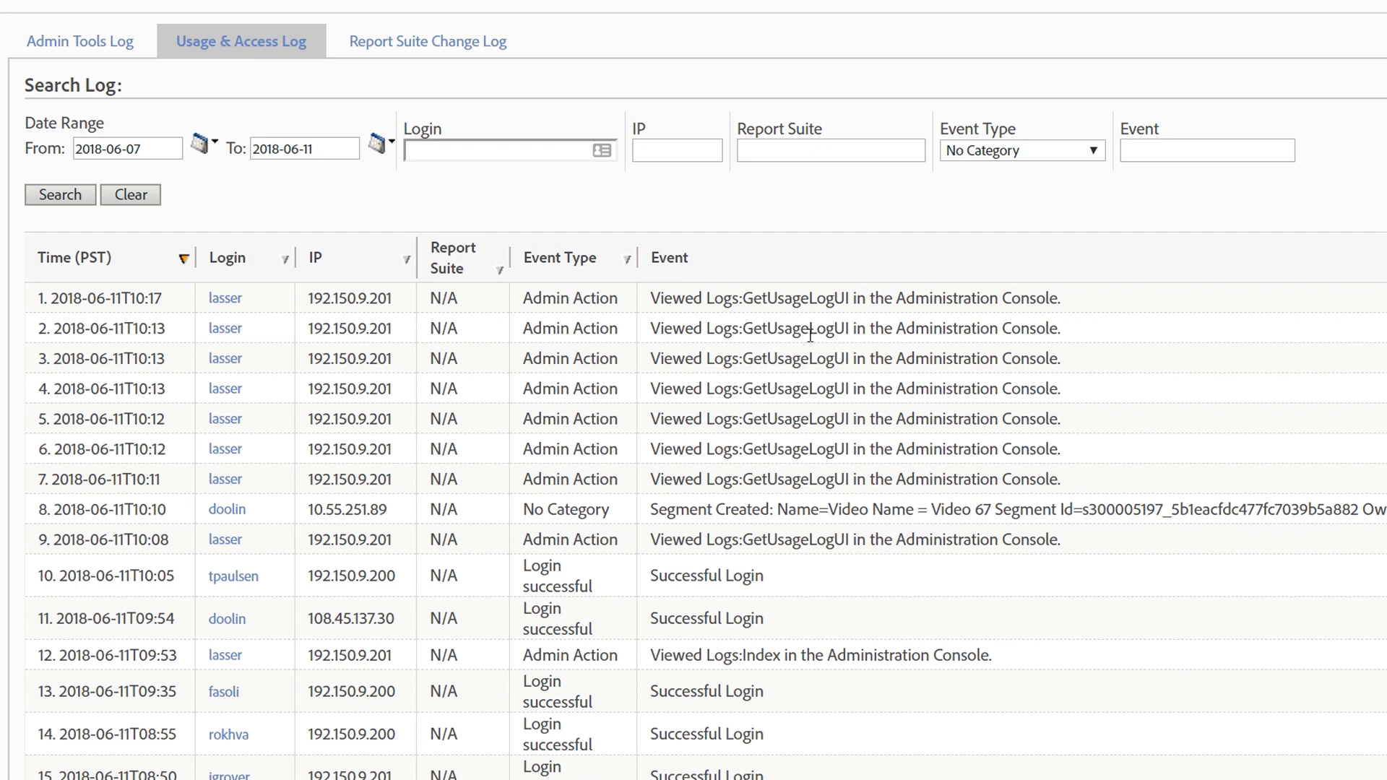
pyautogui.click(1206, 149)
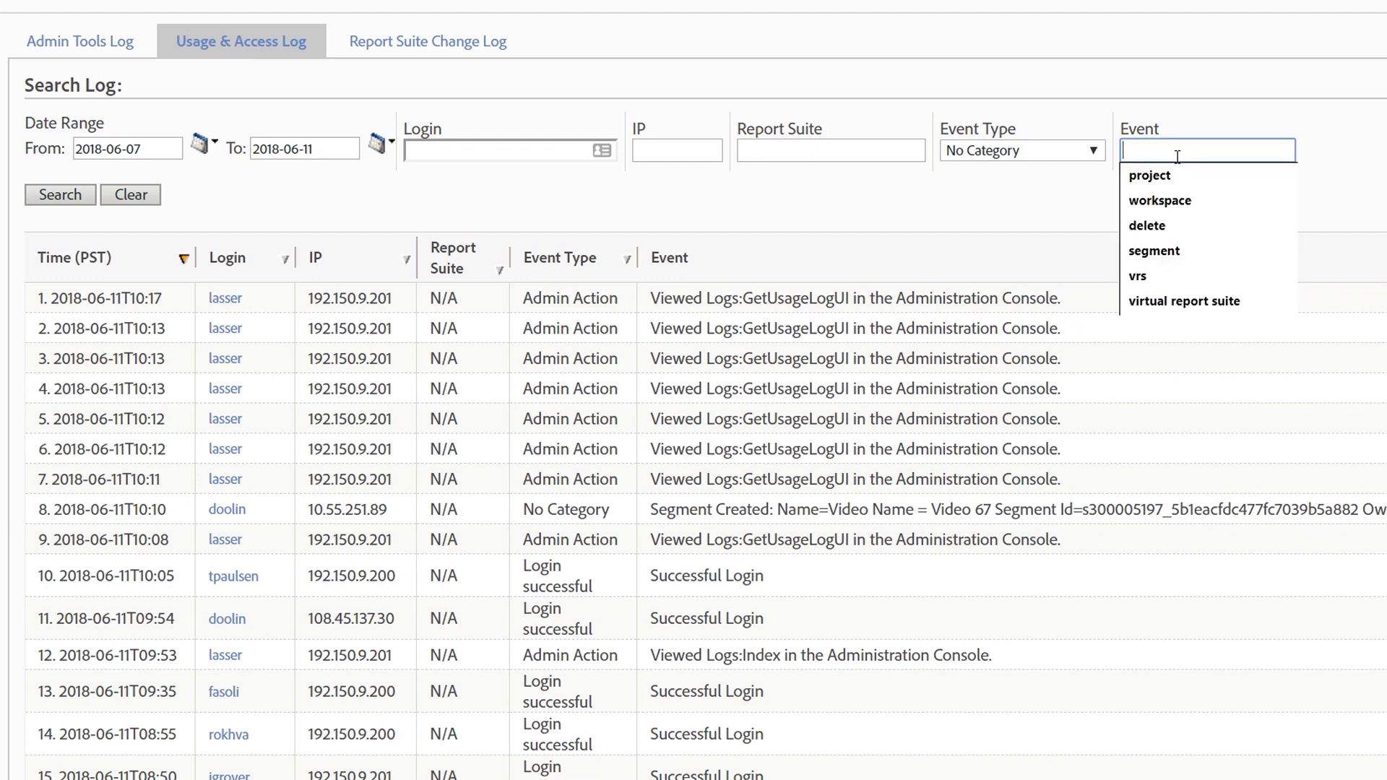
pyautogui.write('p')
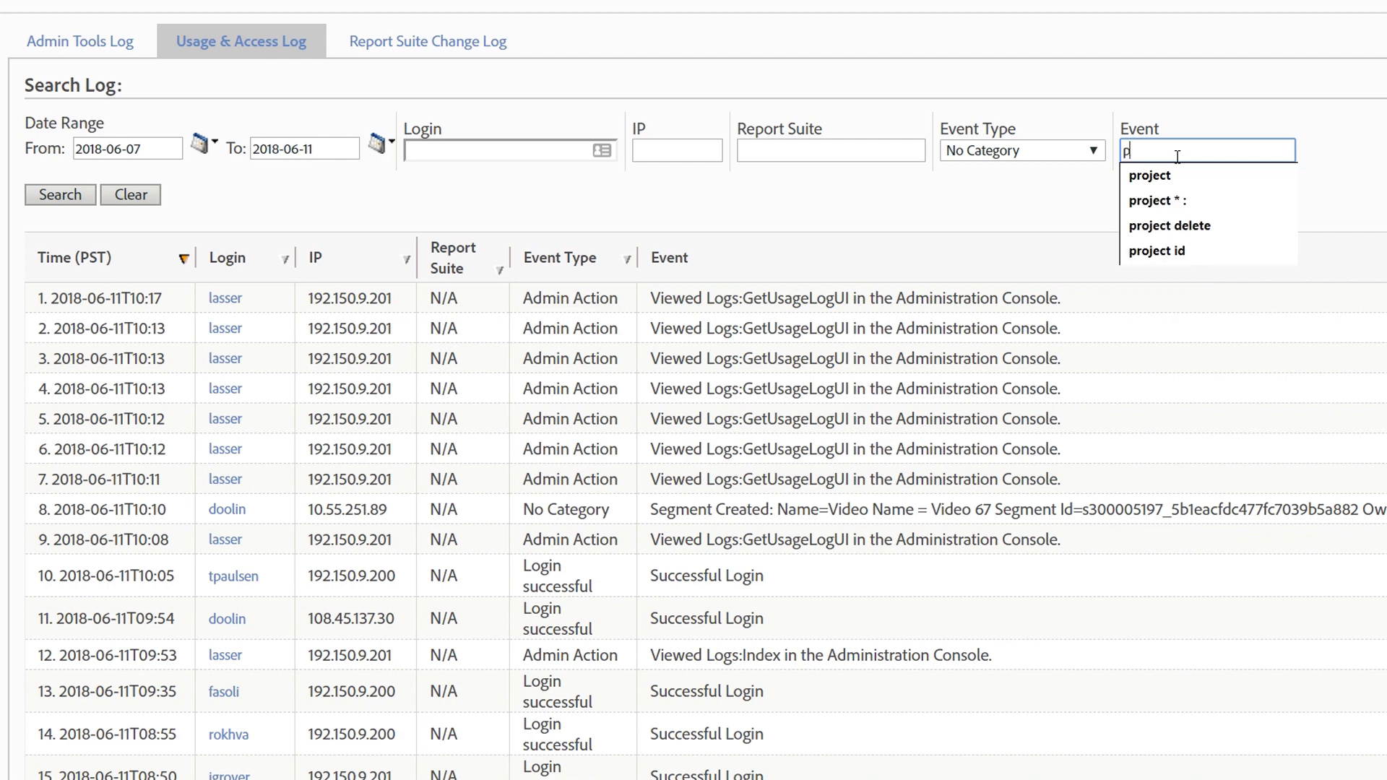
pyautogui.write('roject')
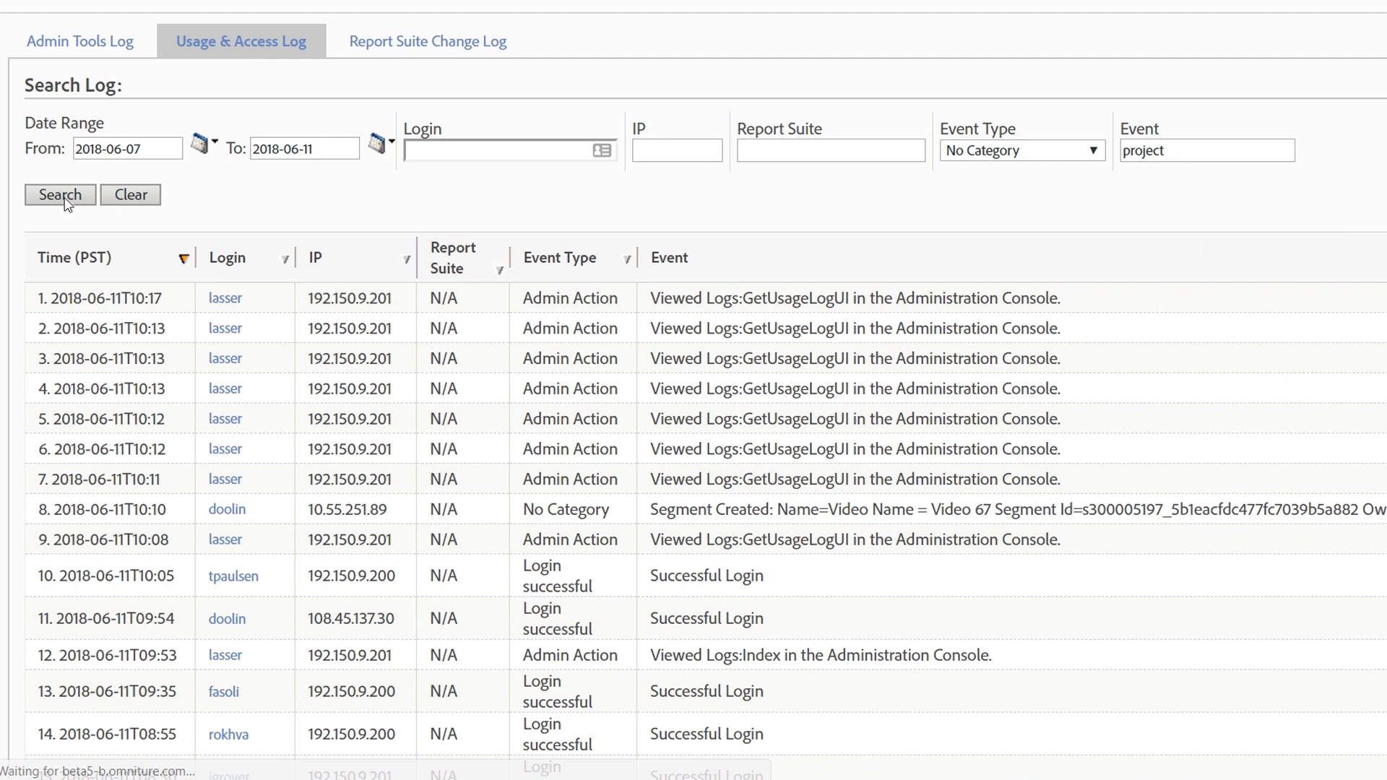
pyautogui.click(59, 195)
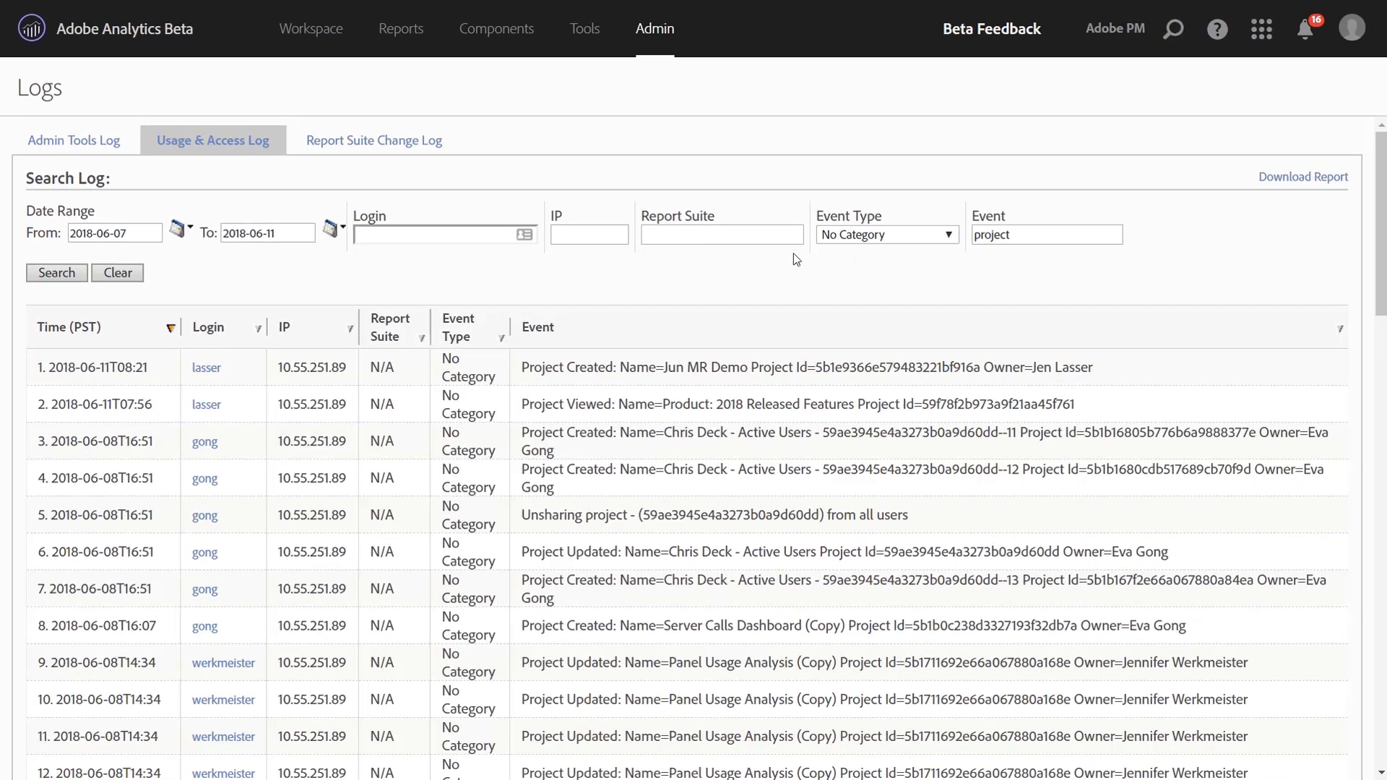
pyautogui.scroll(-3)
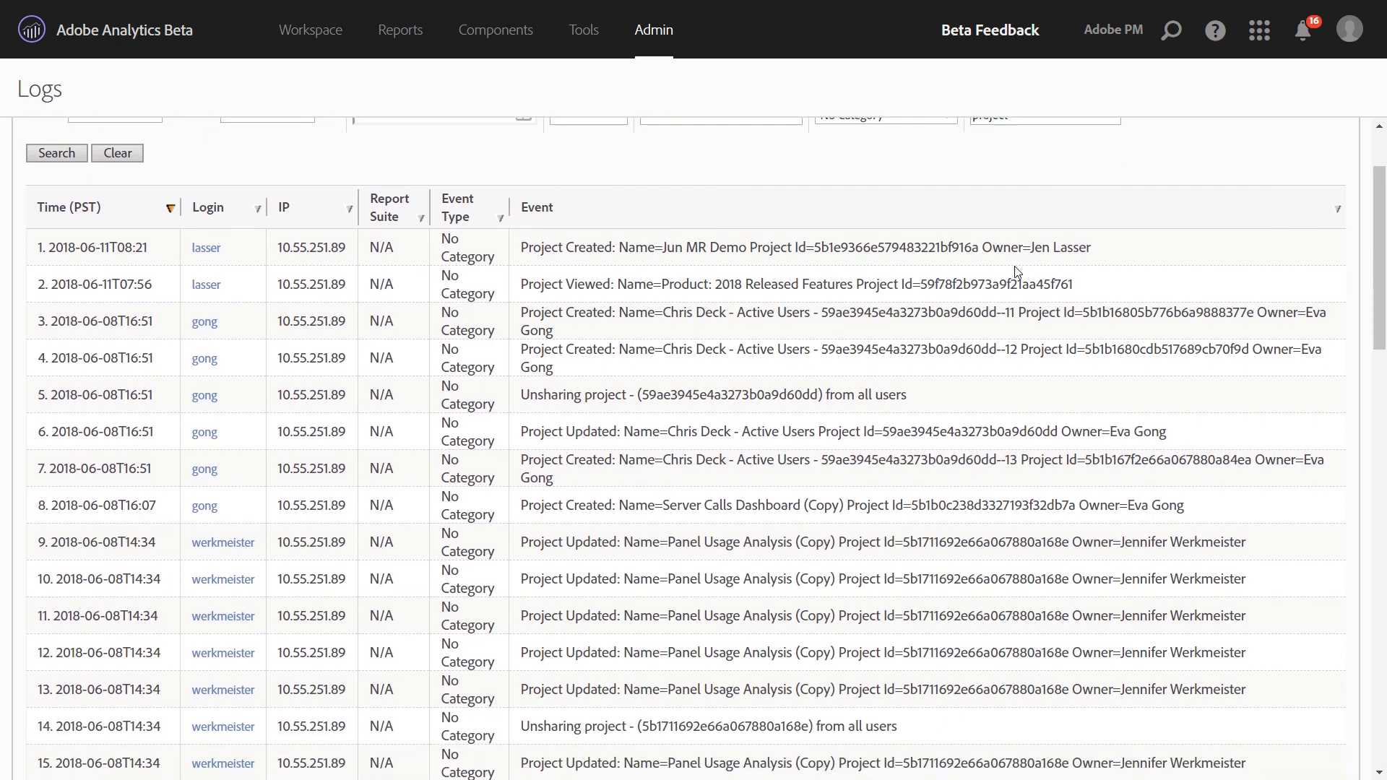
pyautogui.scroll(-3)
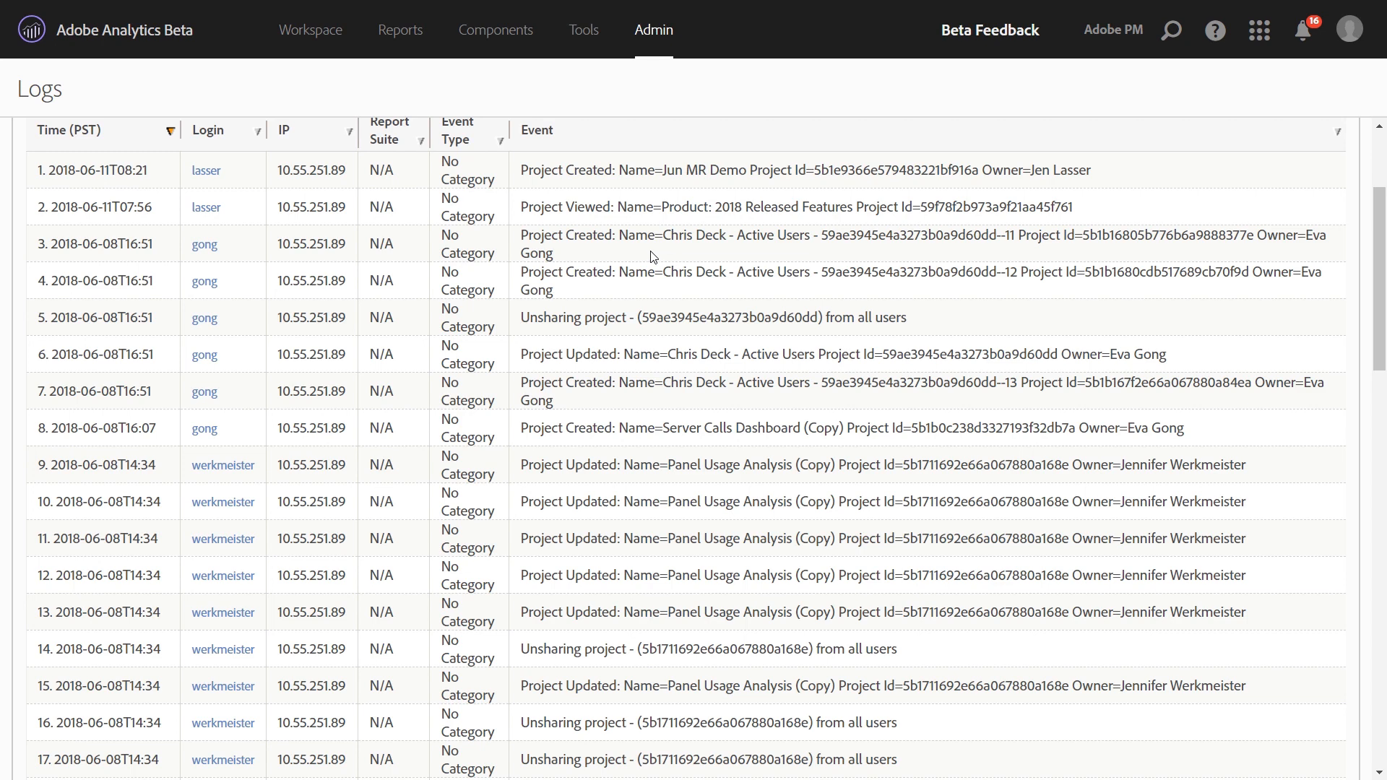
pyautogui.doubleClick(678, 234)
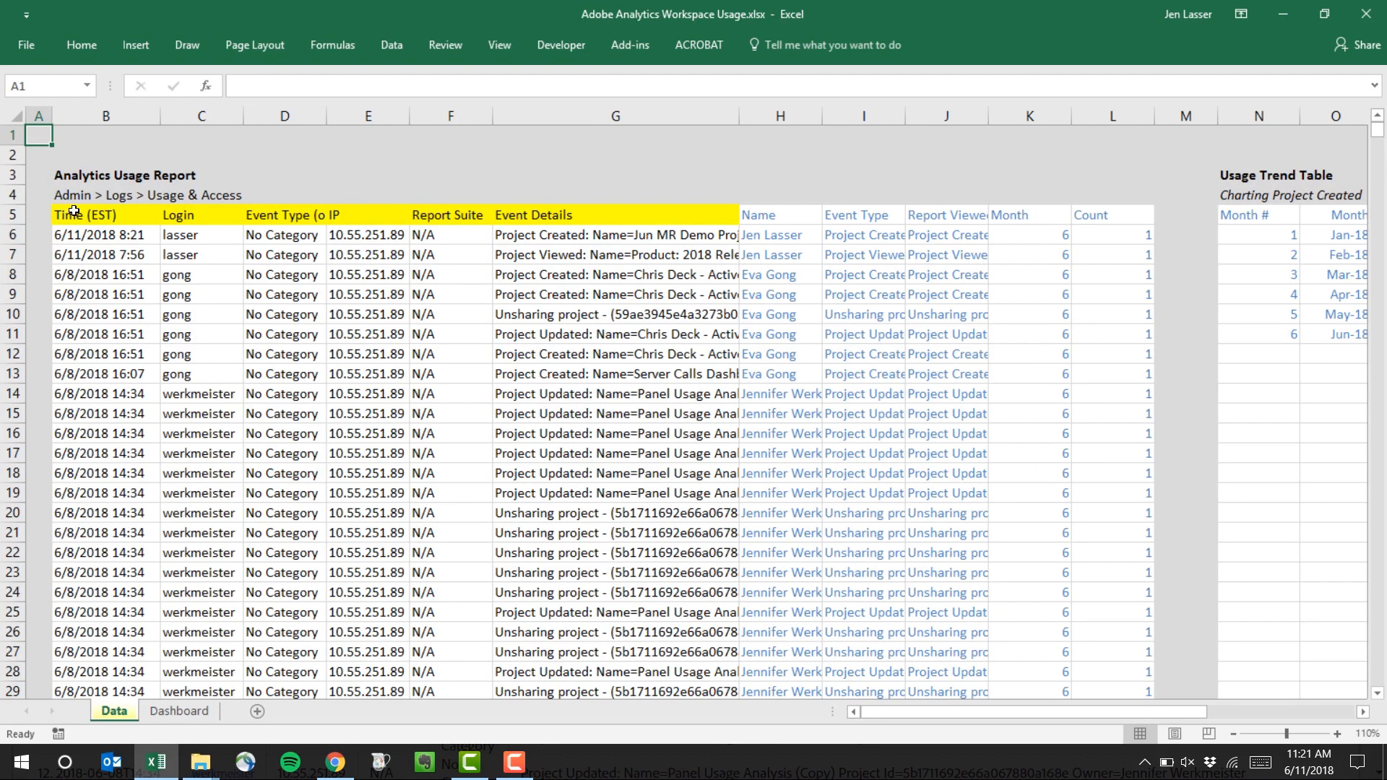
# - Select the log headers and first rows, then the Project Viewed details in cell G7
pyautogui.moveTo(79, 213); pyautogui.dragTo(757, 213)
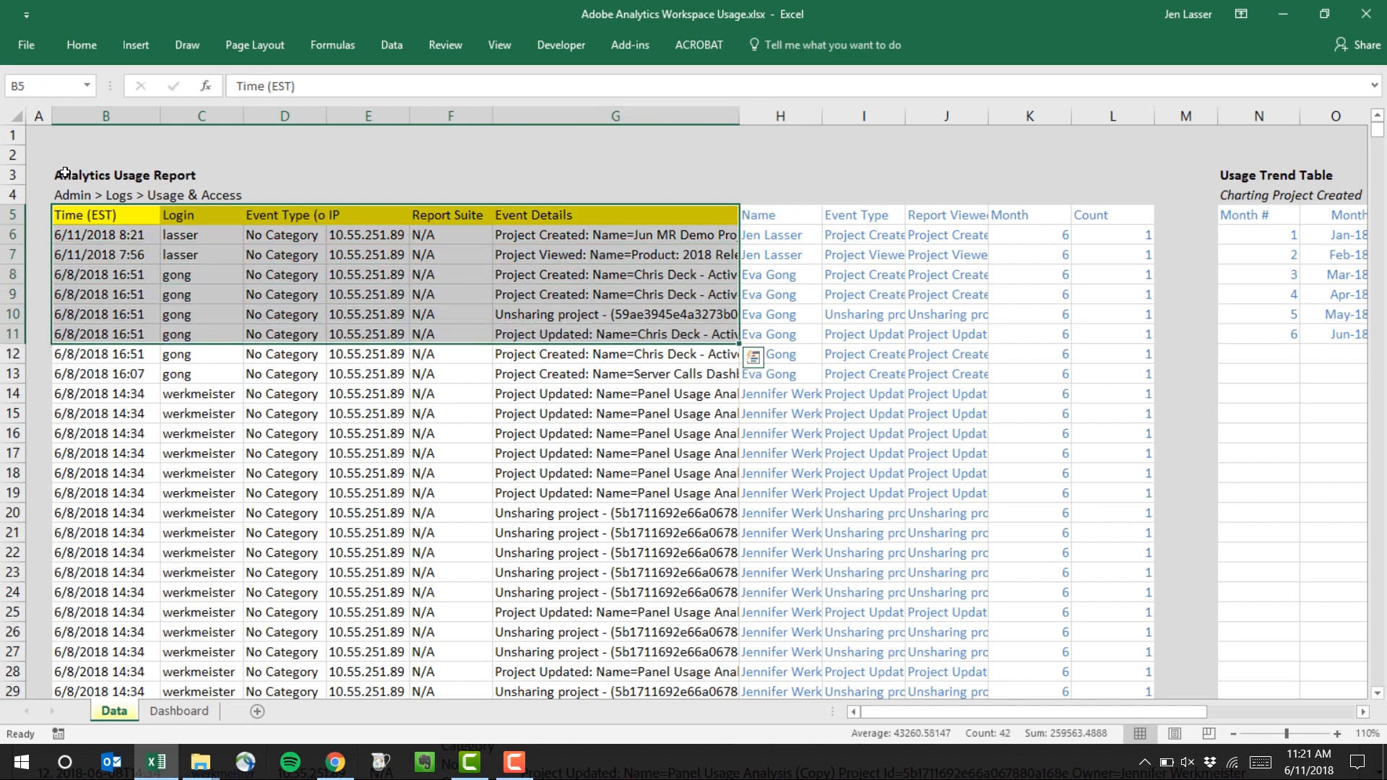
pyautogui.click(615, 255)
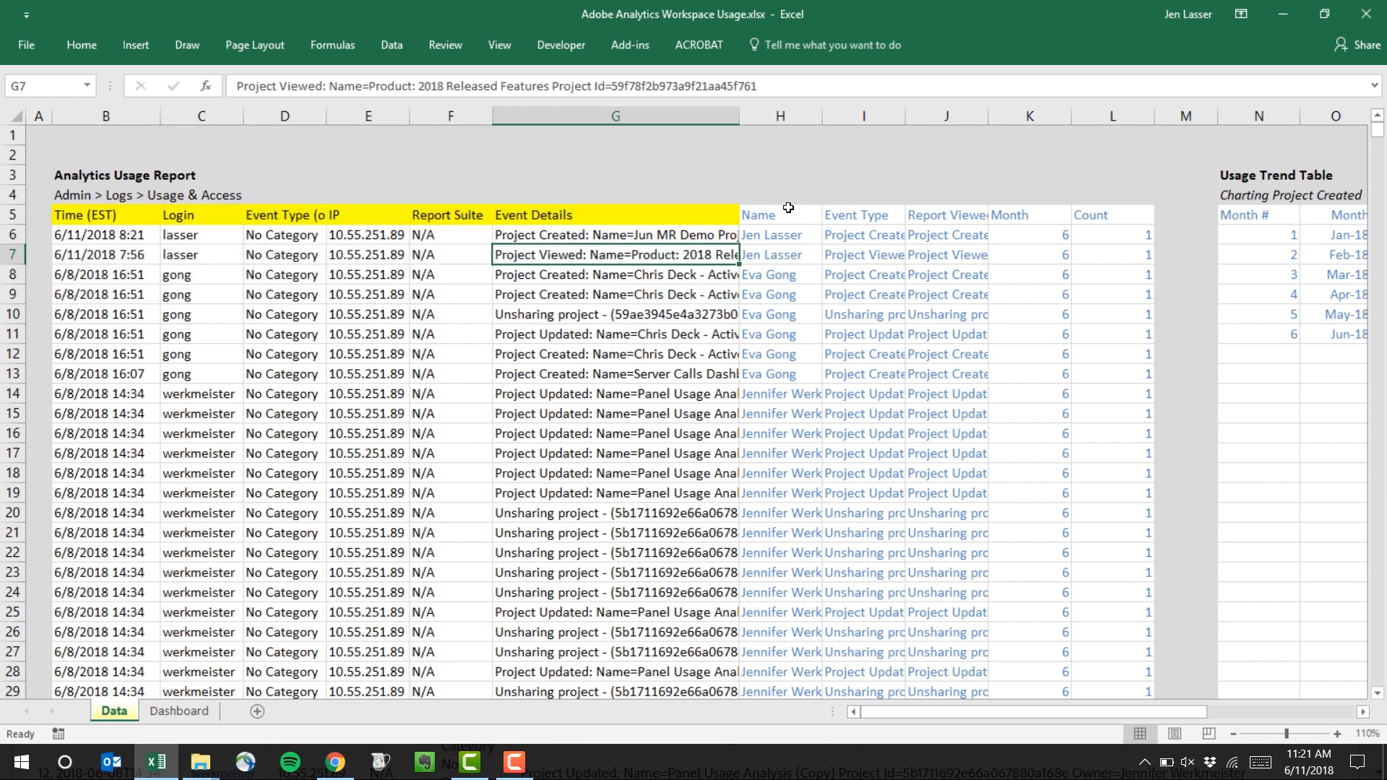
pyautogui.moveTo(847, 363)
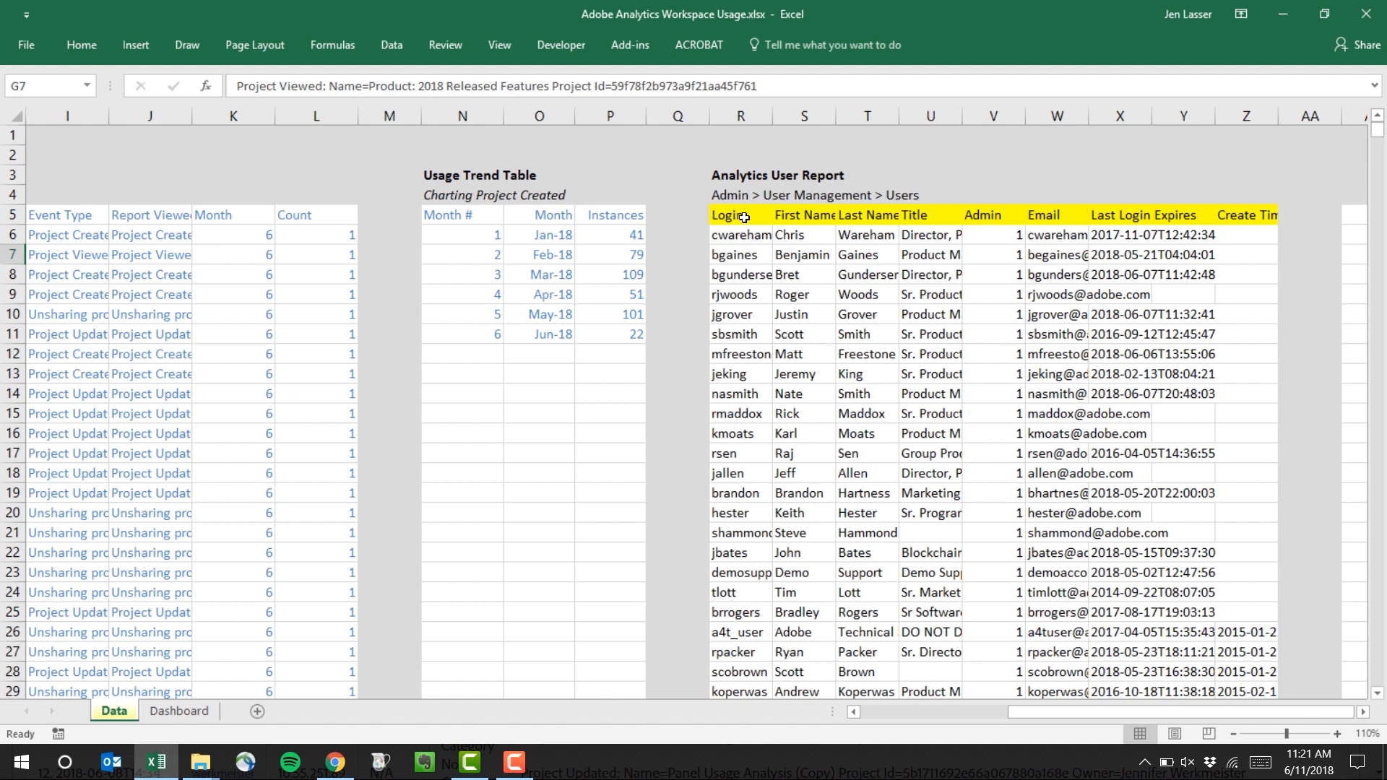
pyautogui.moveTo(466, 106)
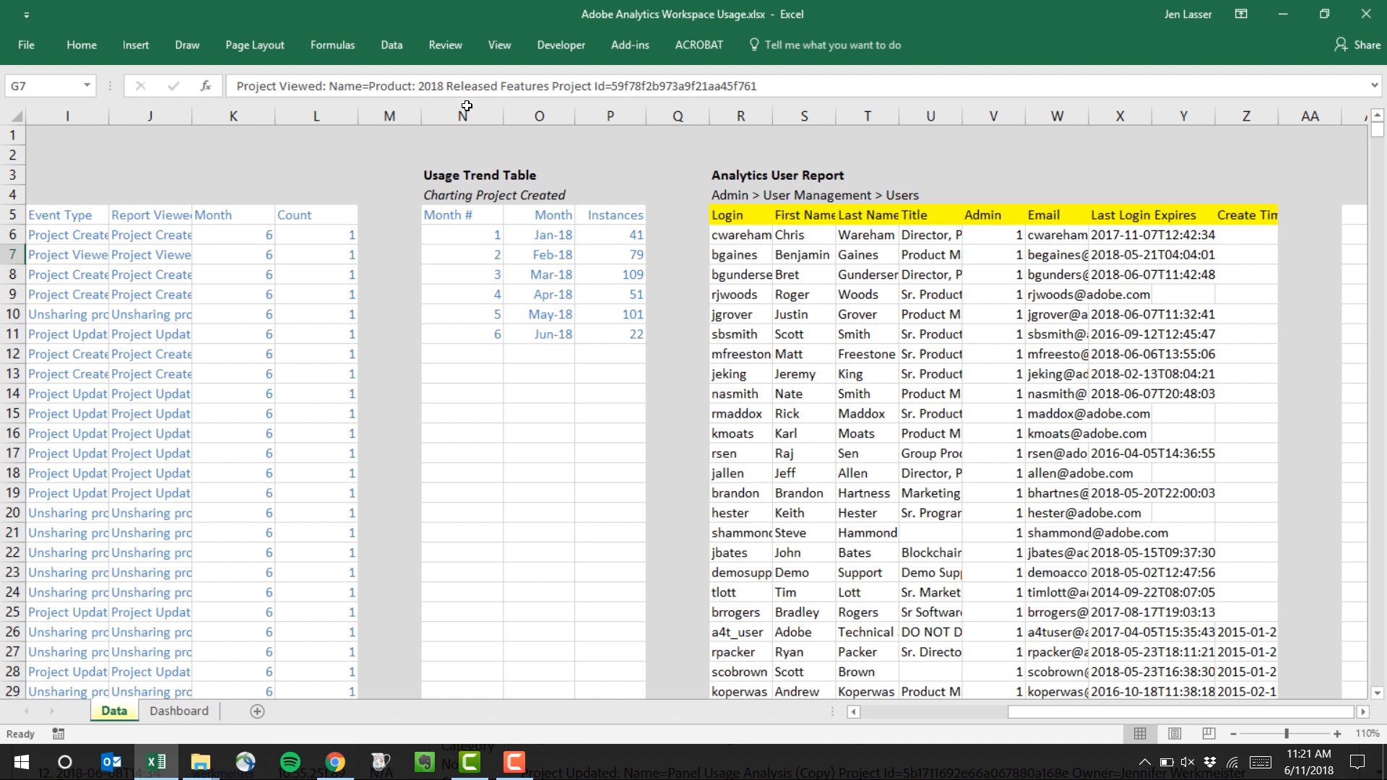
pyautogui.click(608, 134)
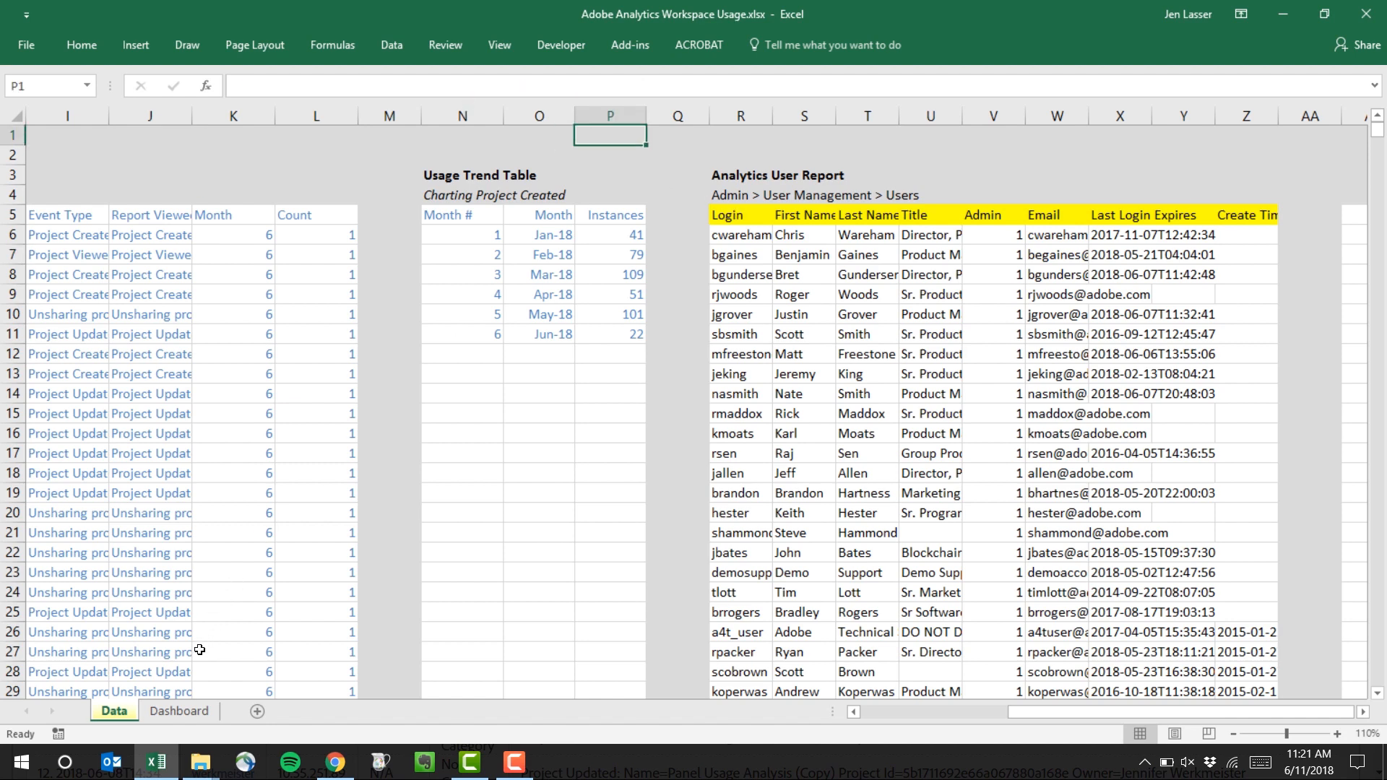
pyautogui.click(178, 710)
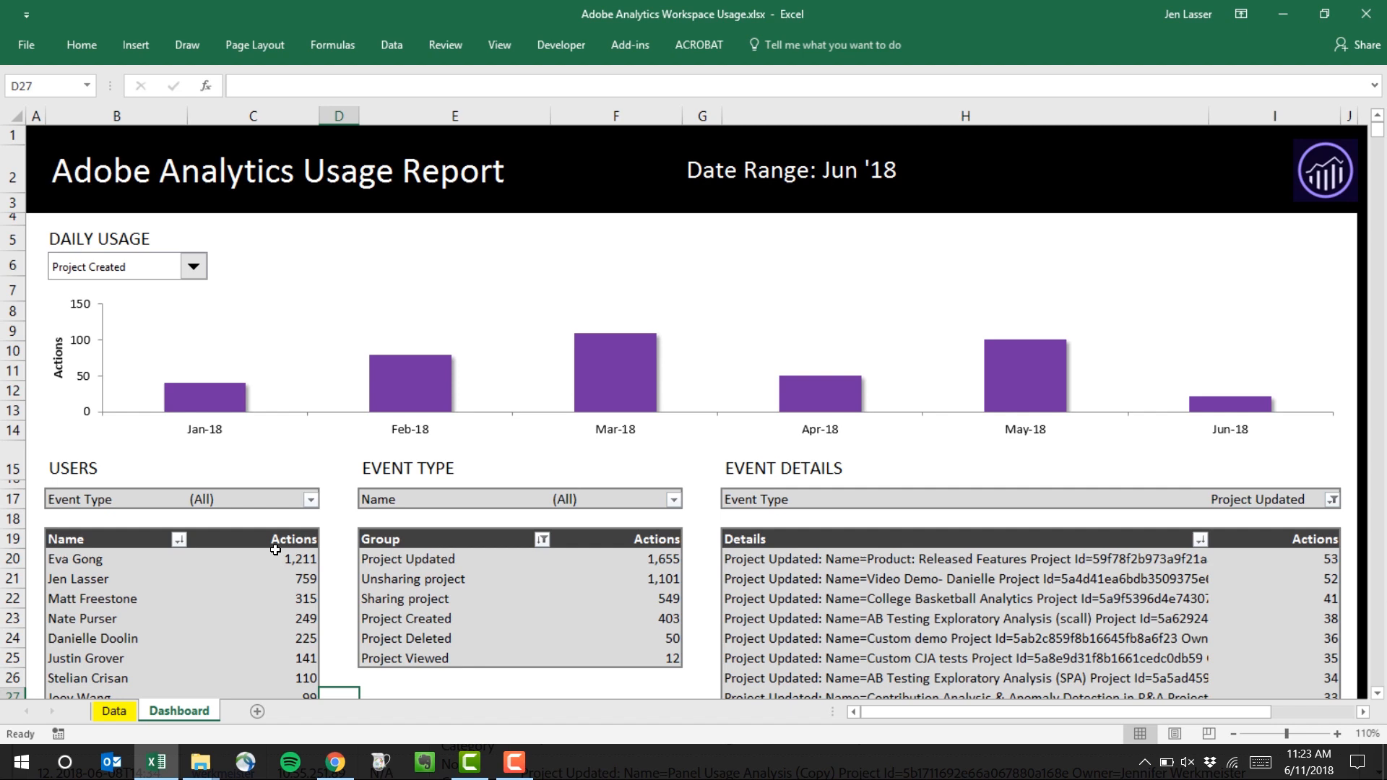
pyautogui.moveTo(205, 287)
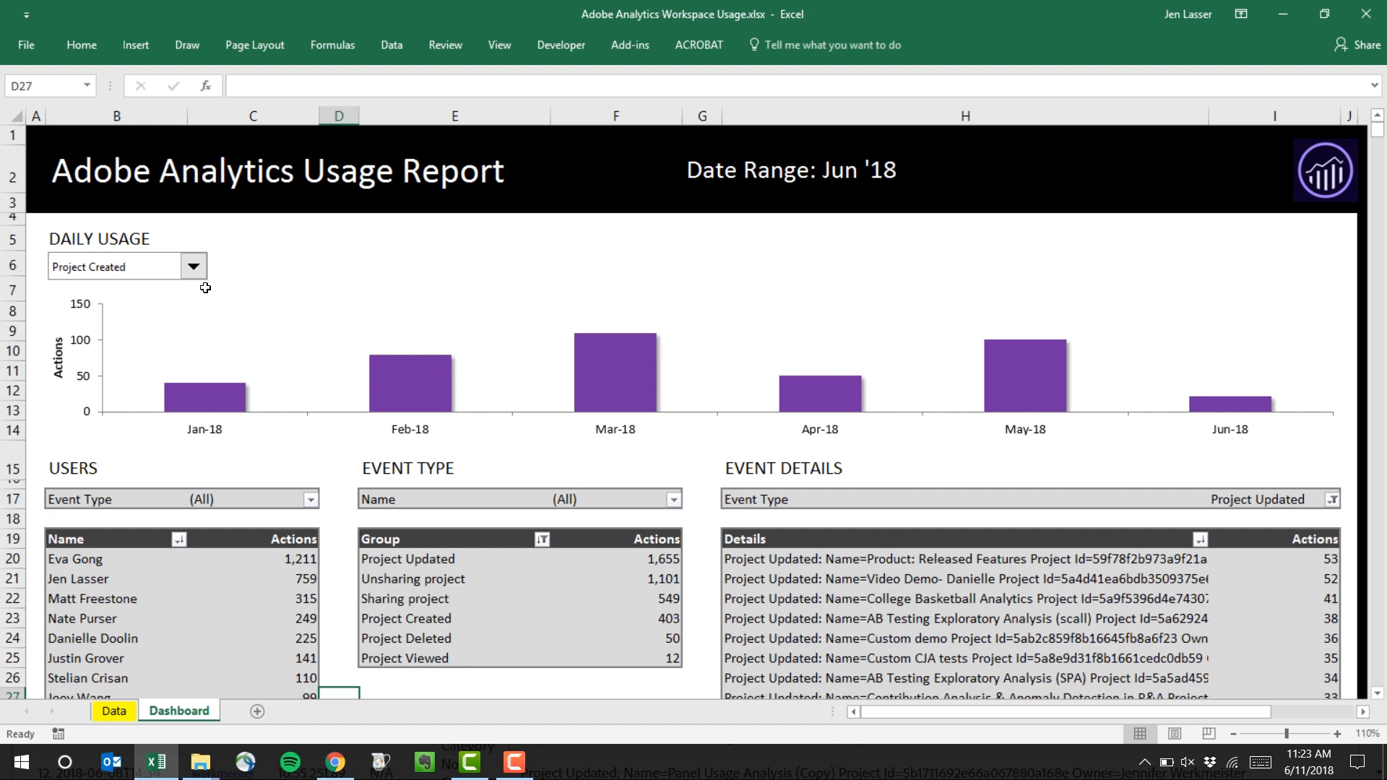
# - Select the top Project Updated entry, with 53 actions, in the Event Details table
pyautogui.click(964, 559)
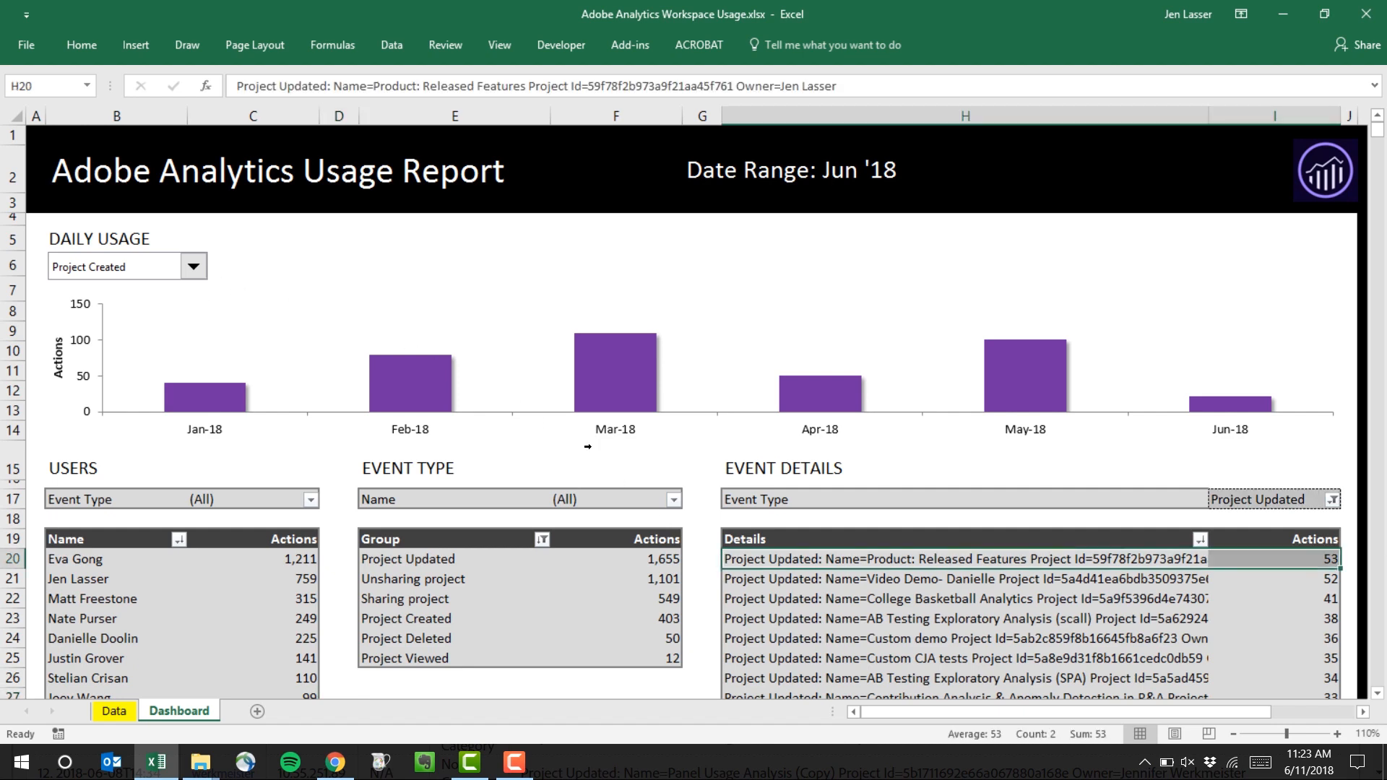